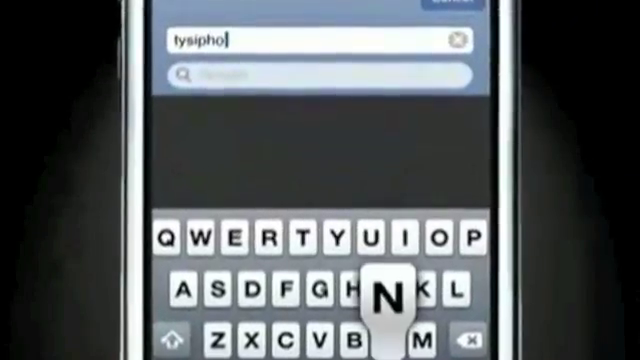
Type 'nehelp.com' into Safari's address bar.
{"action": "type", "text": "nehelp.com"}
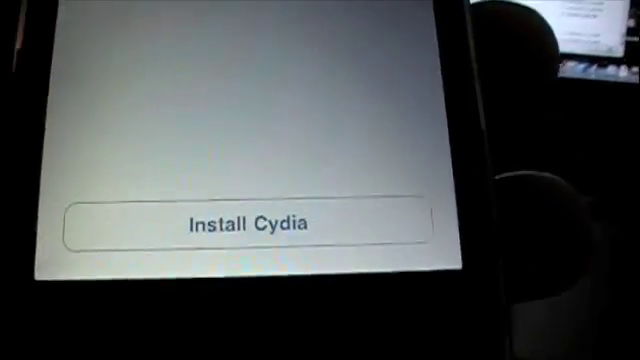
Tap 'Install Cydia' in freeze so Cydia begins downloading.
{"action": "left_click", "coordinate": [246, 221]}
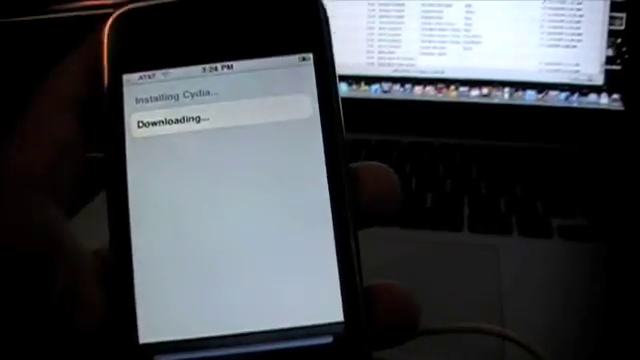